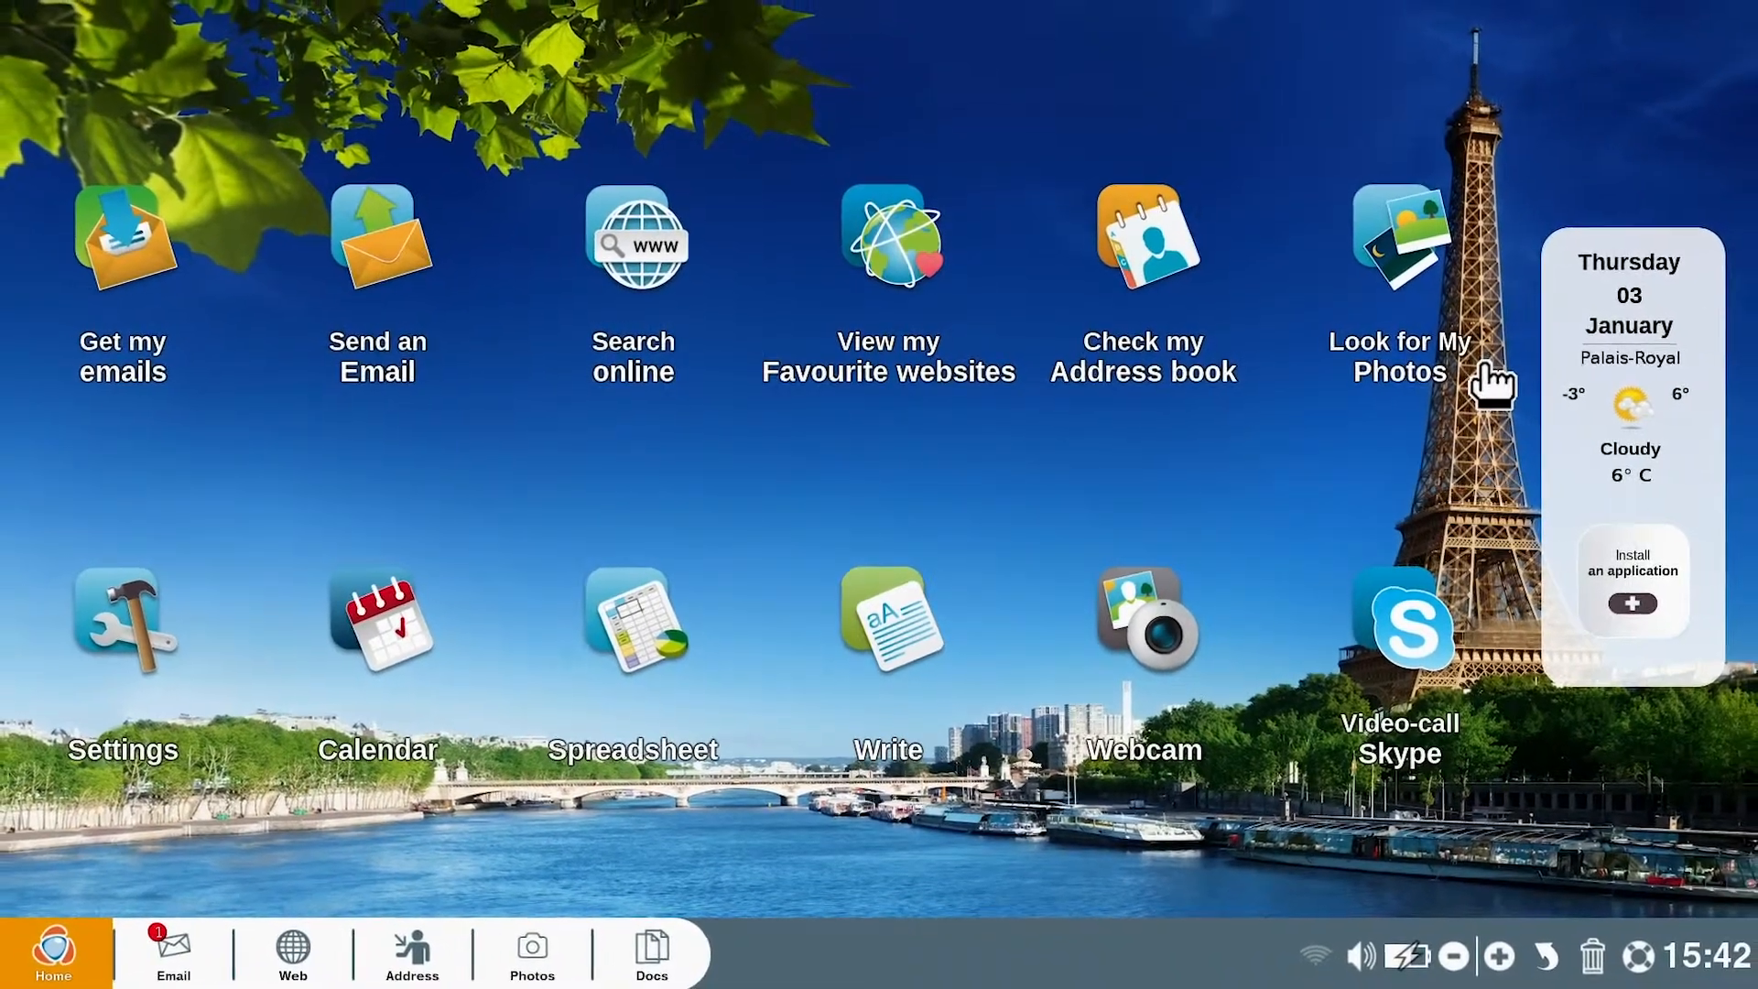
pyautogui.click(173, 953)
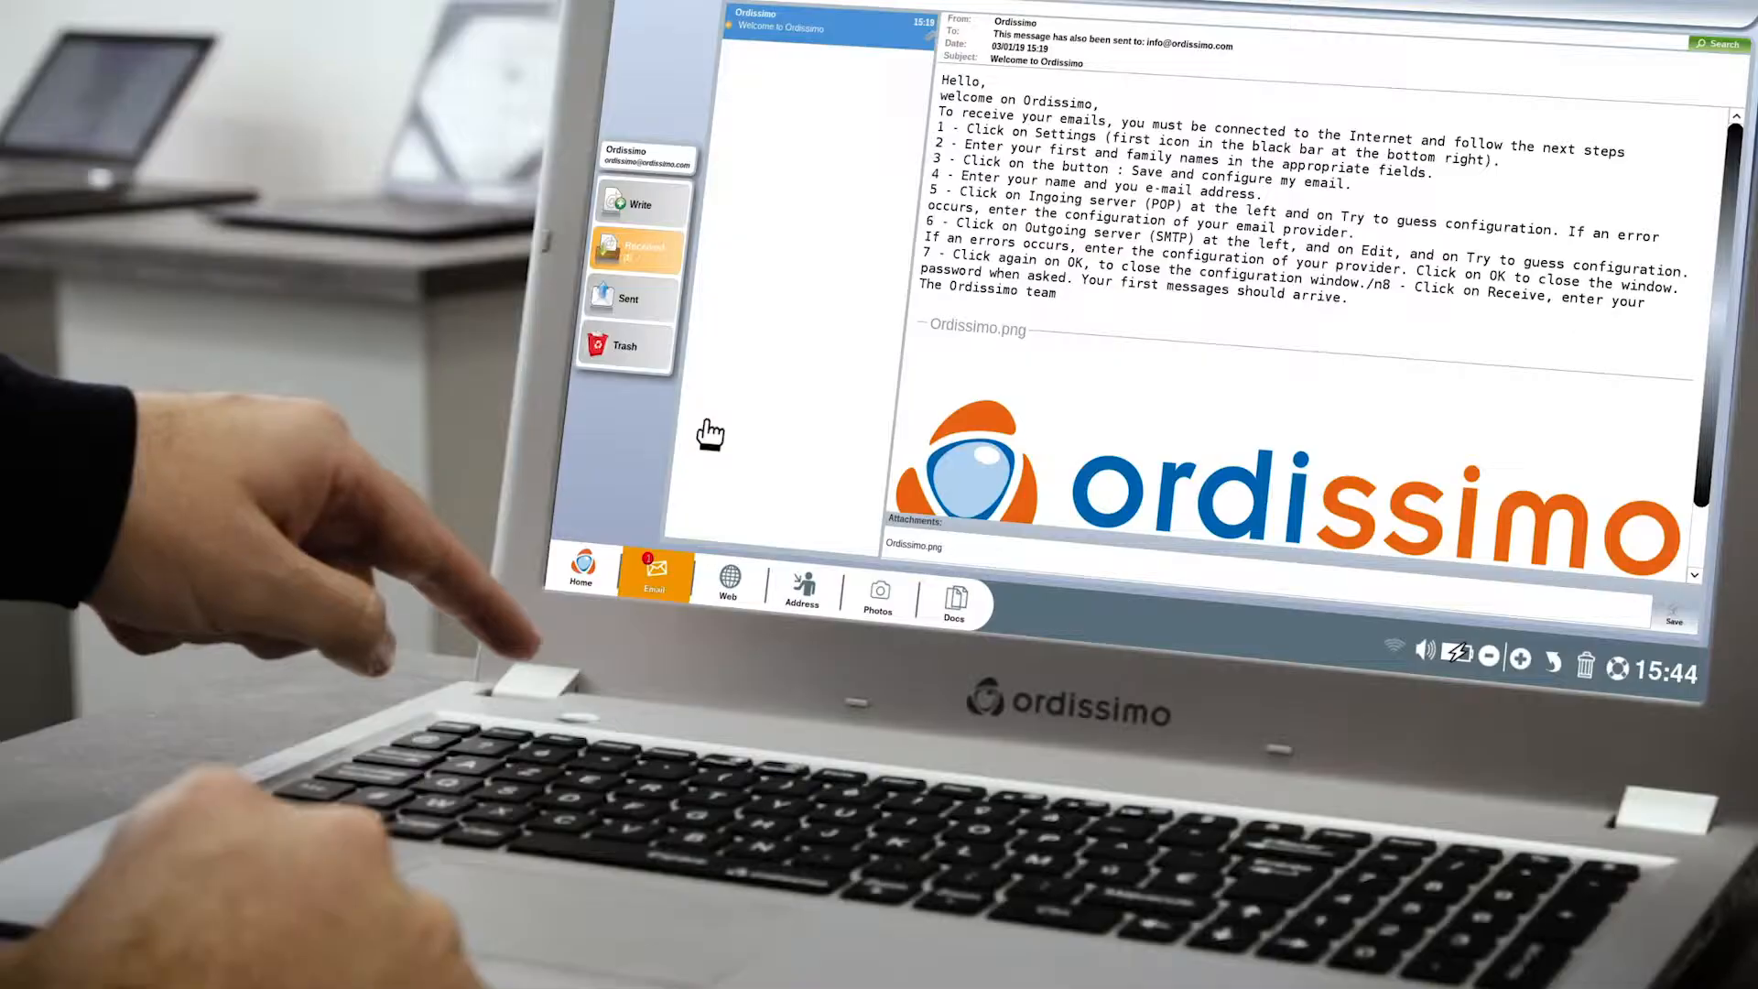
pyautogui.click(579, 575)
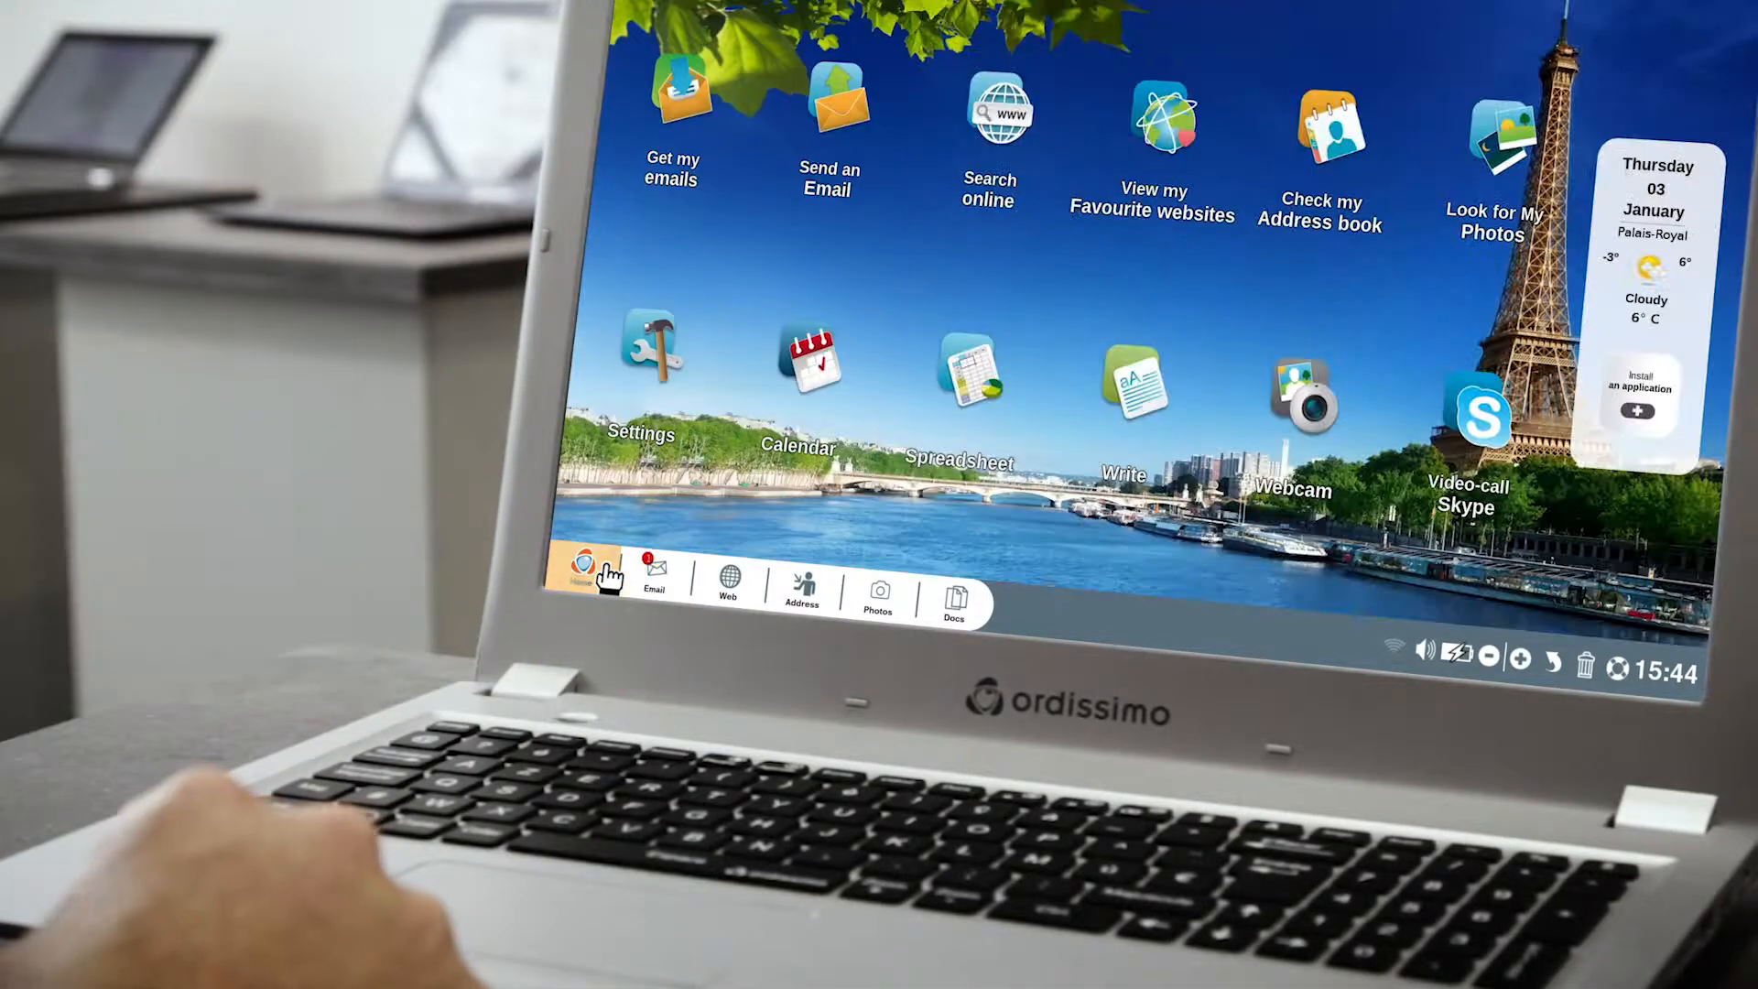